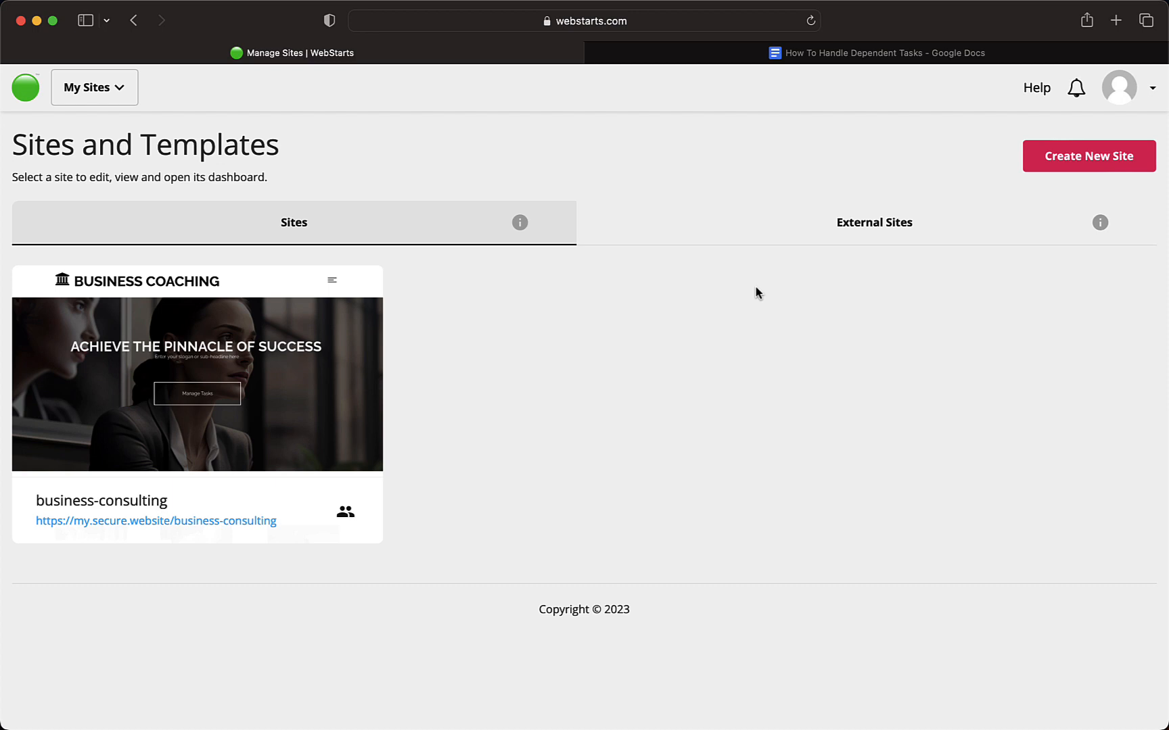
mouse_move(196, 384)
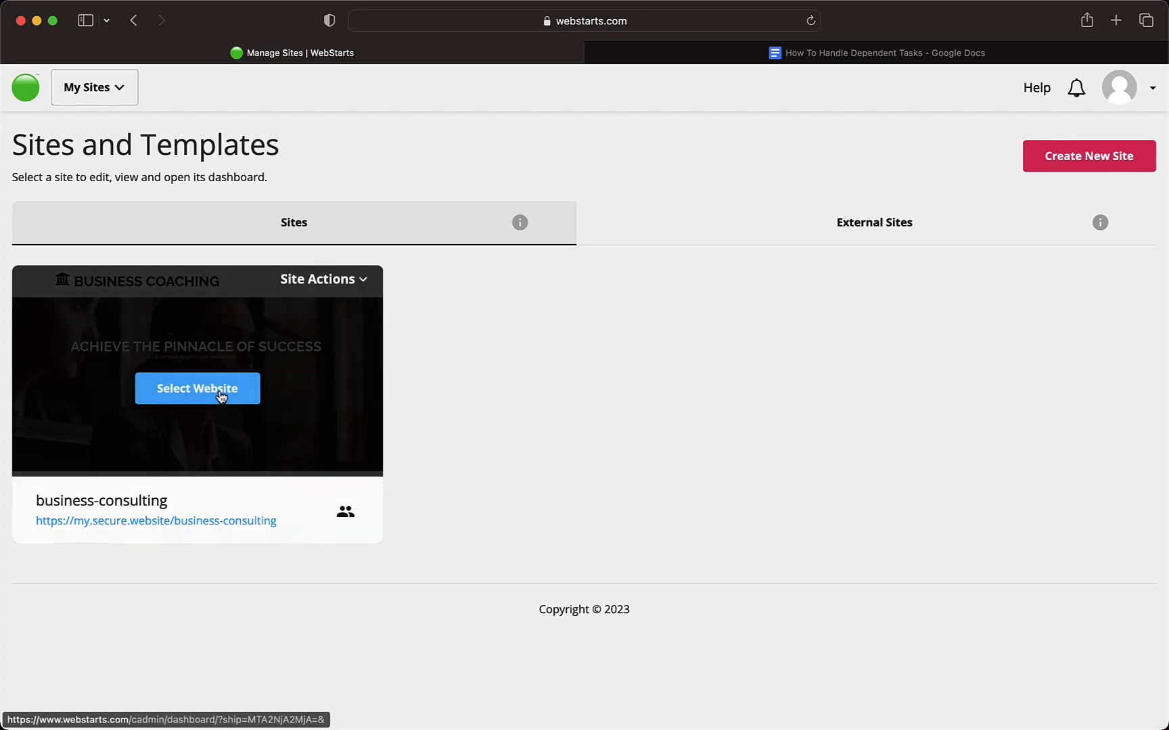
Select the business-consulting site and enter its home page in the website editor.
left_click(196, 389)
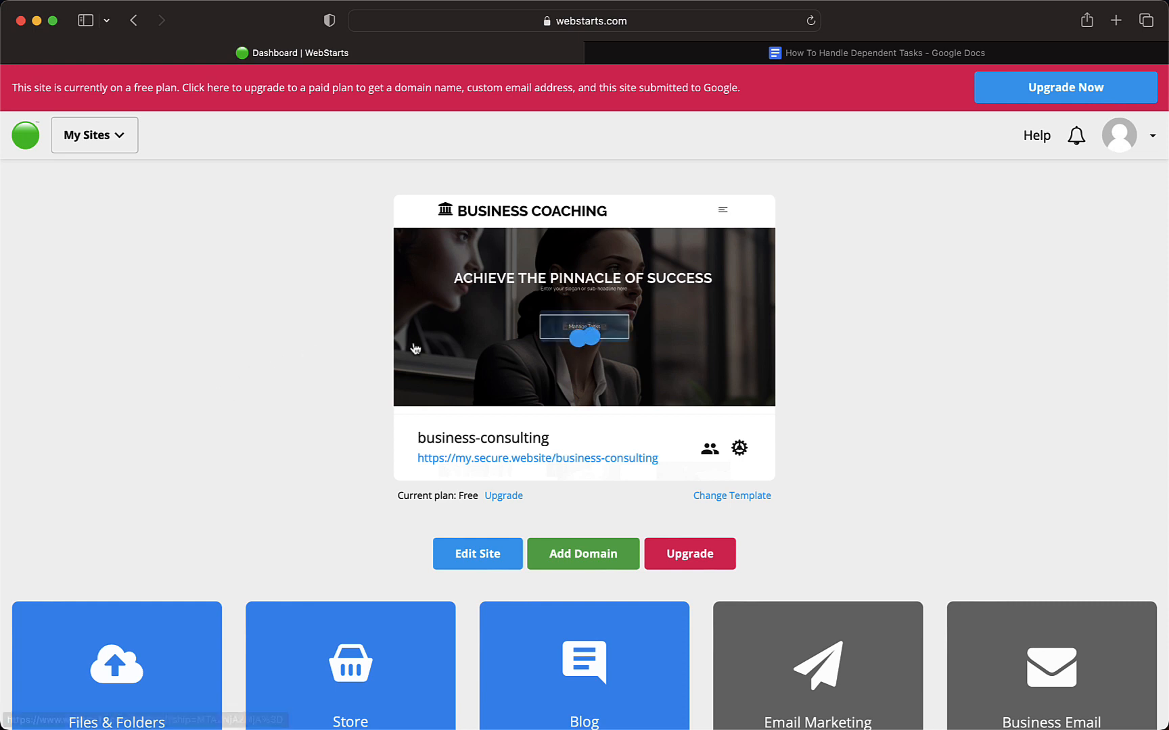
mouse_move(583, 316)
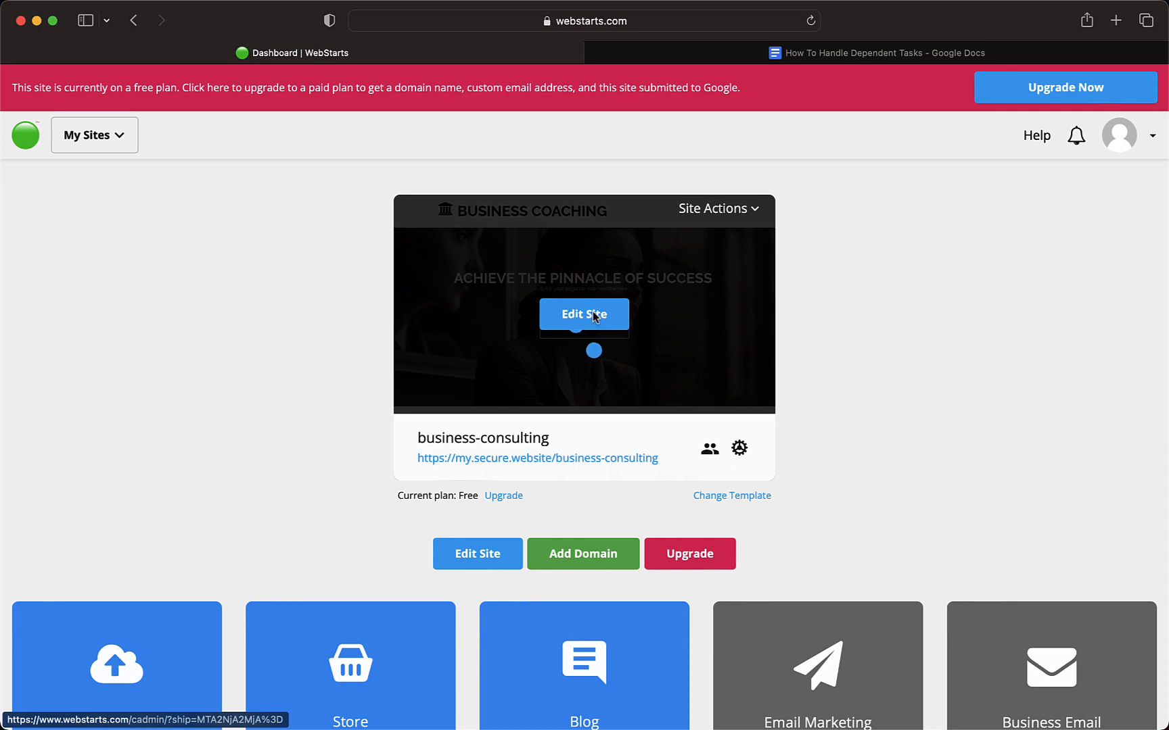
left_click(583, 313)
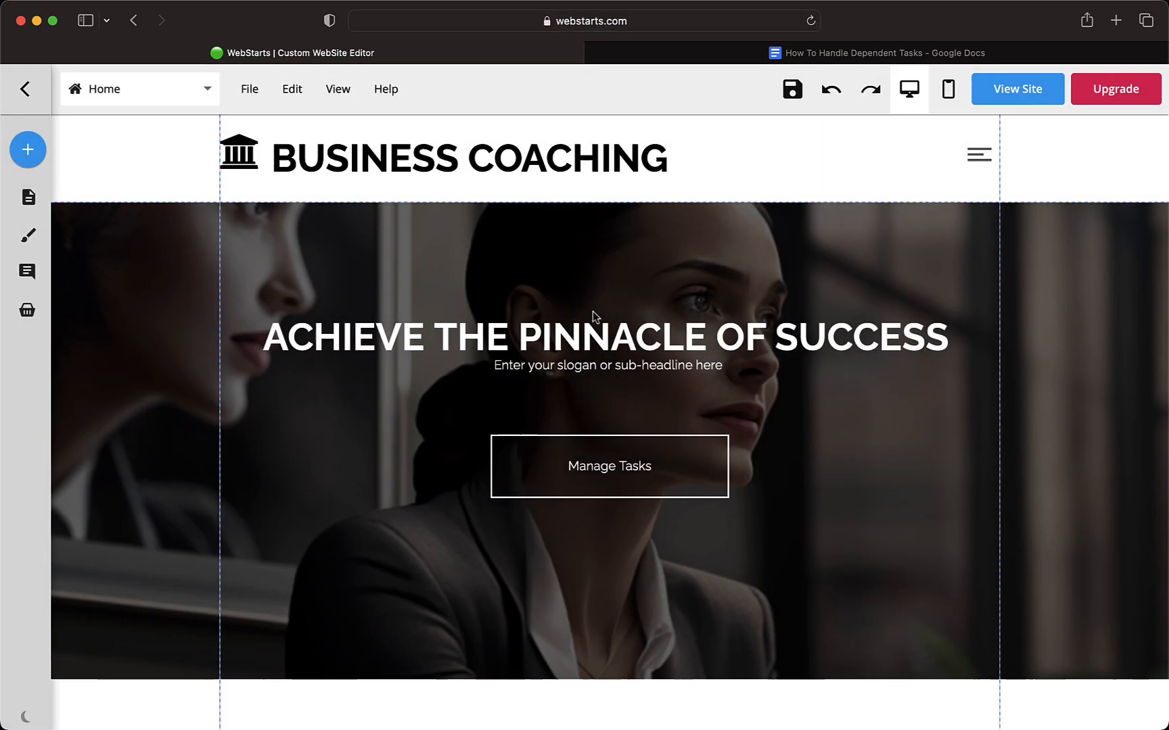
mouse_move(597, 412)
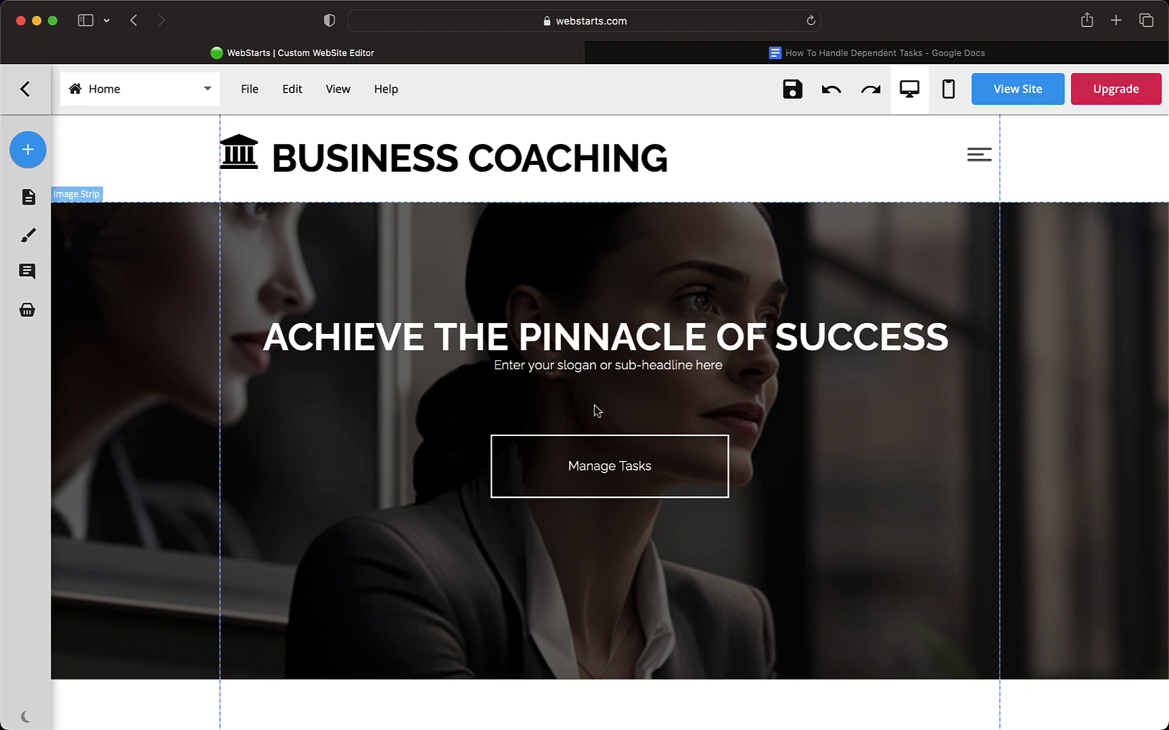
Move an element to leave blank space above the three feature photos.
scroll("down", 3)
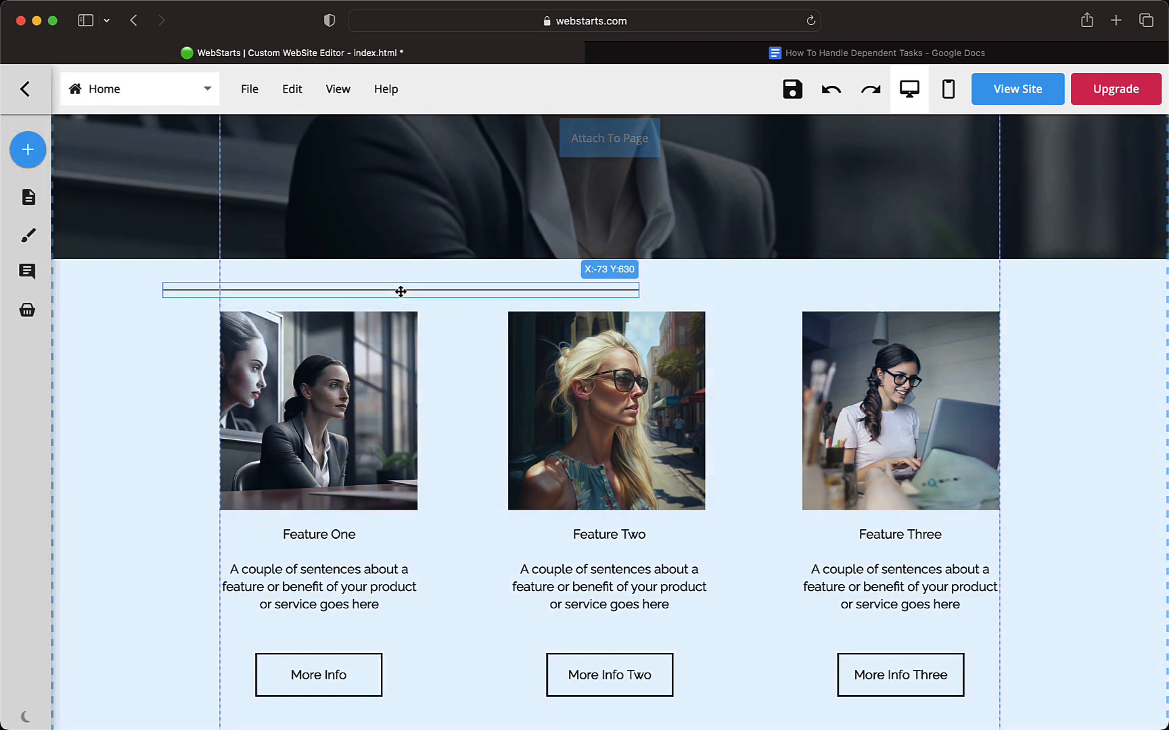
left_click(401, 291)
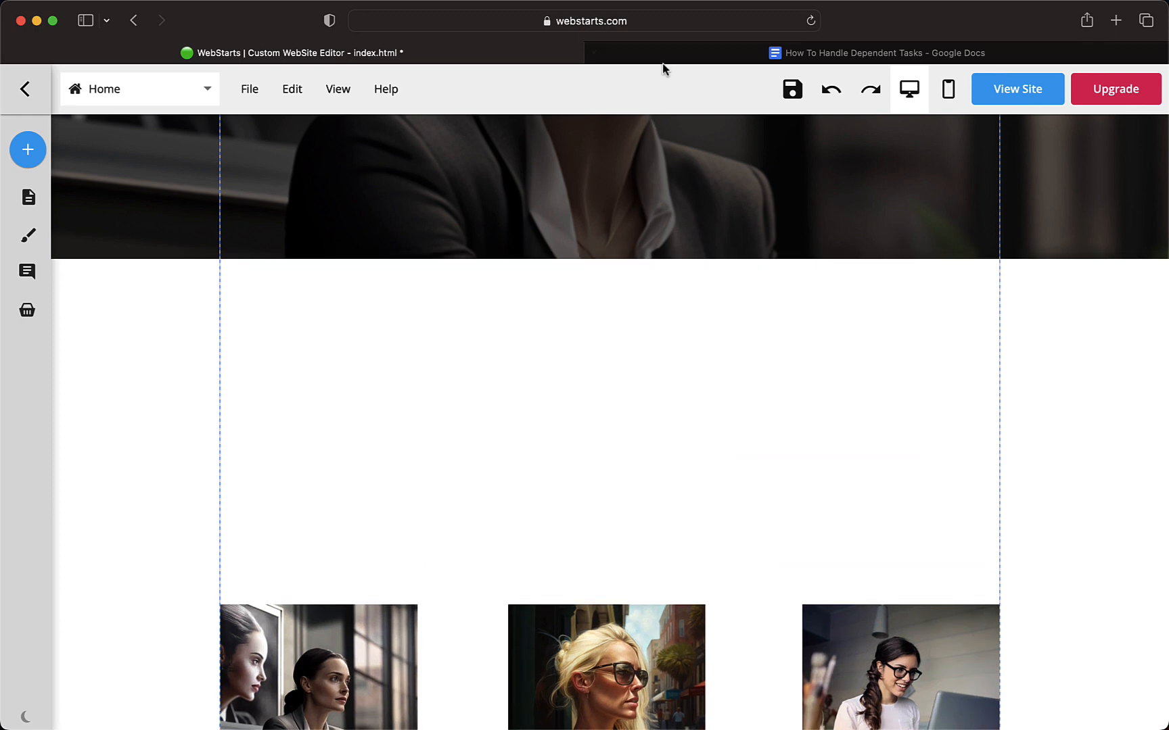
Switch to the Google Doc and copy all of its text.
left_click(875, 53)
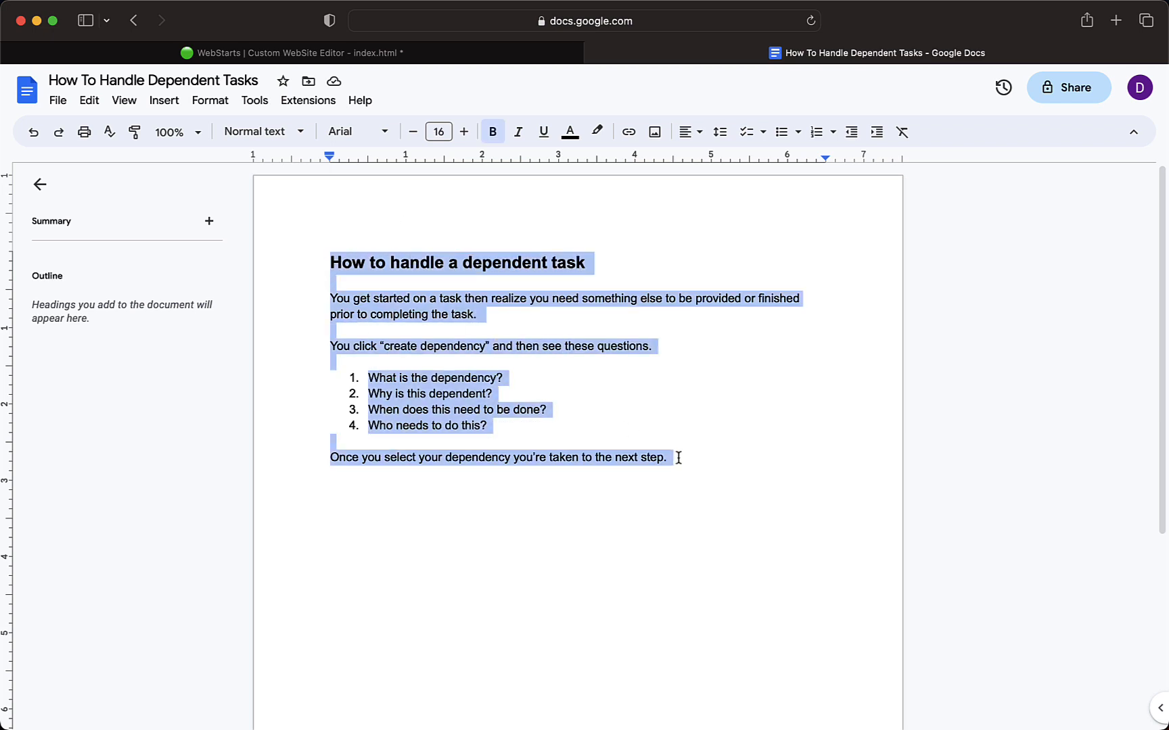
mouse_move(668, 457)
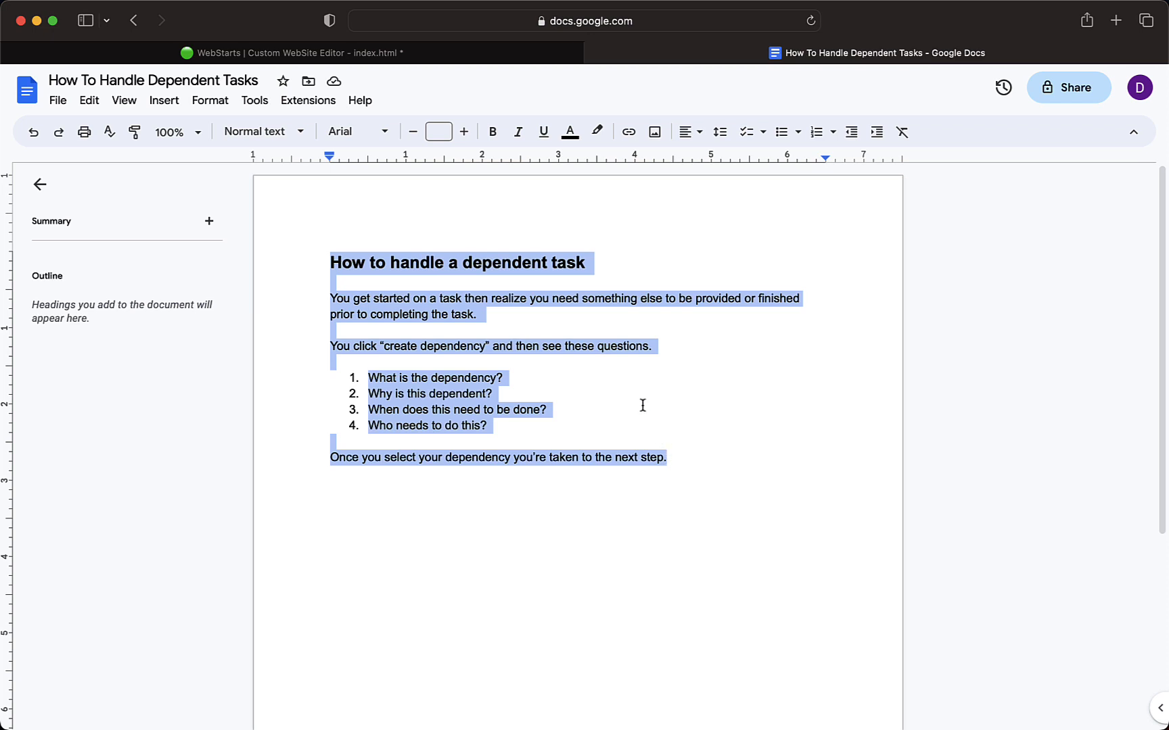
mouse_move(477, 242)
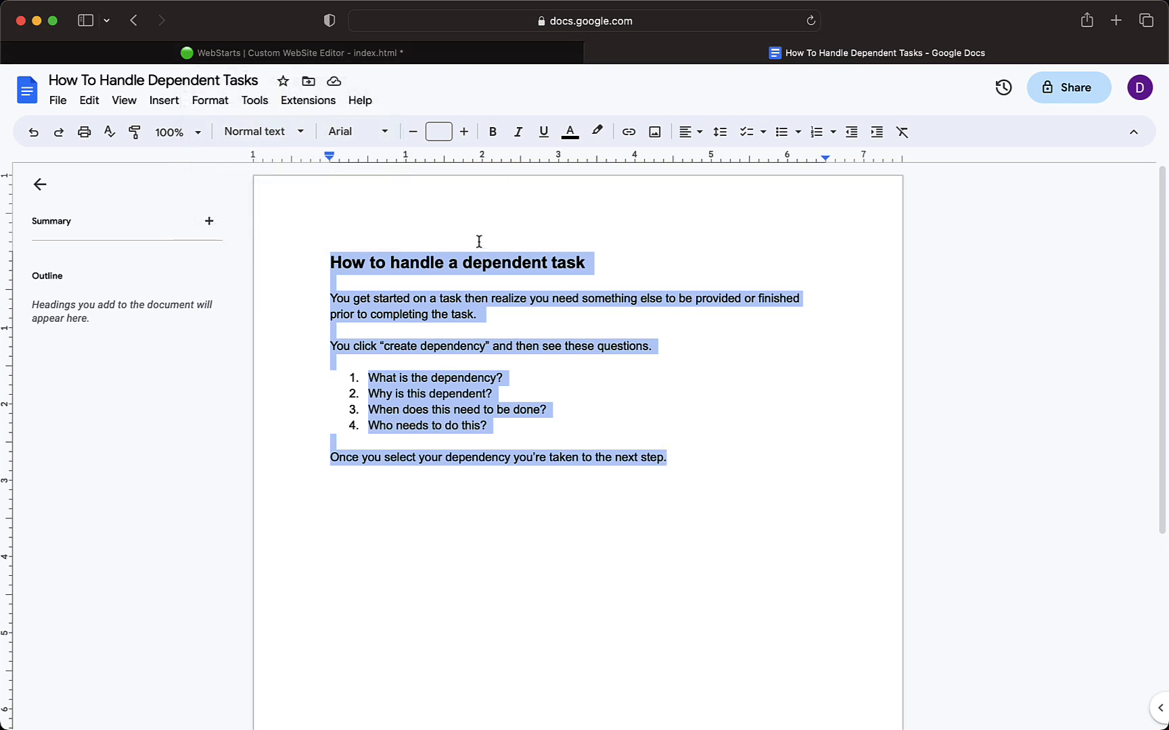
mouse_move(415, 84)
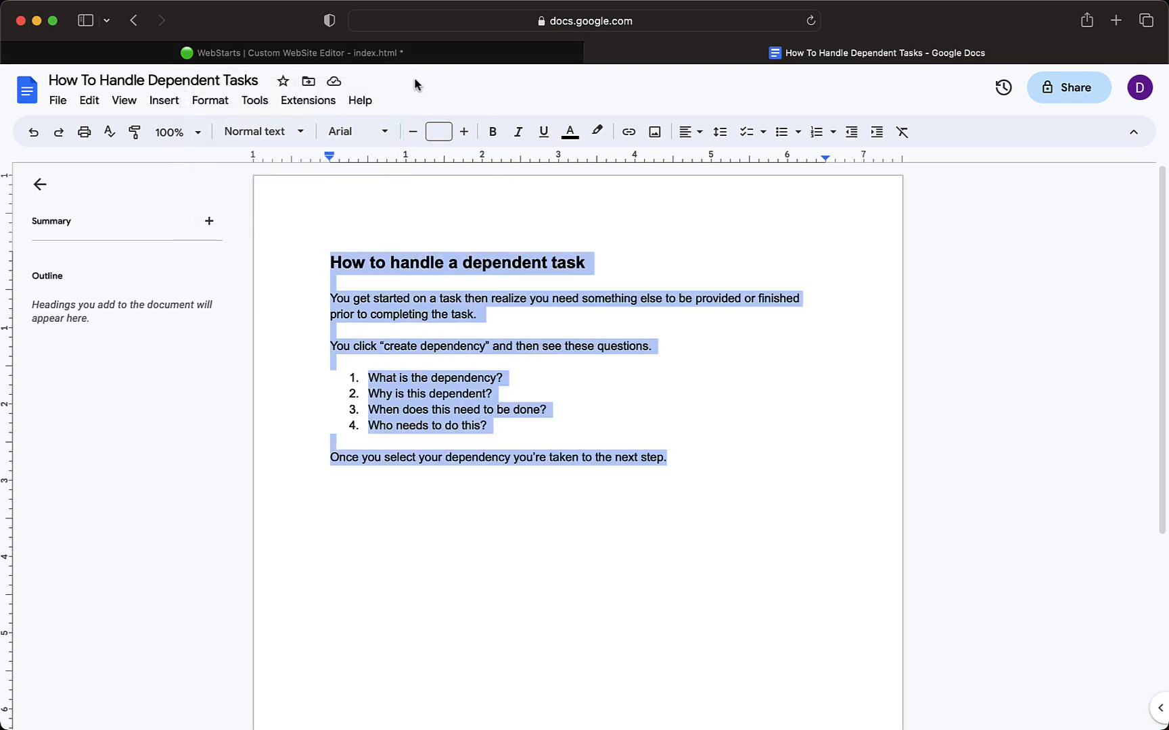
Insert a paragraph text element from the Add menu into the empty area.
left_click(291, 53)
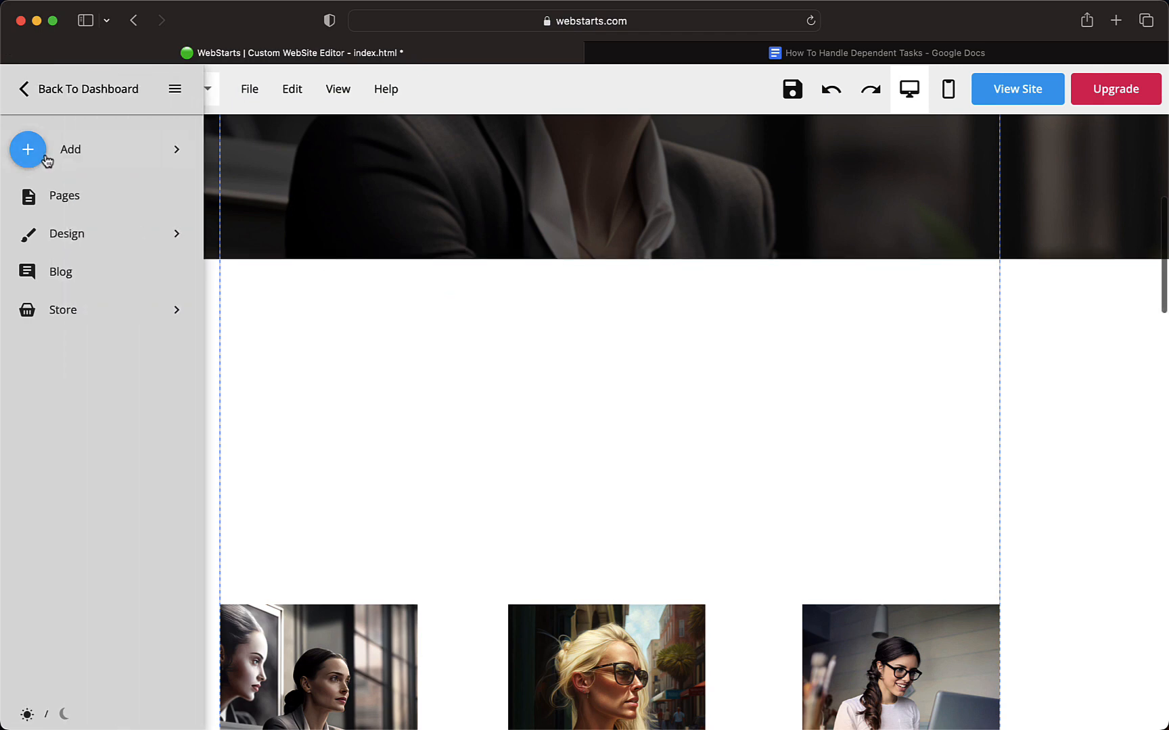
left_click(69, 149)
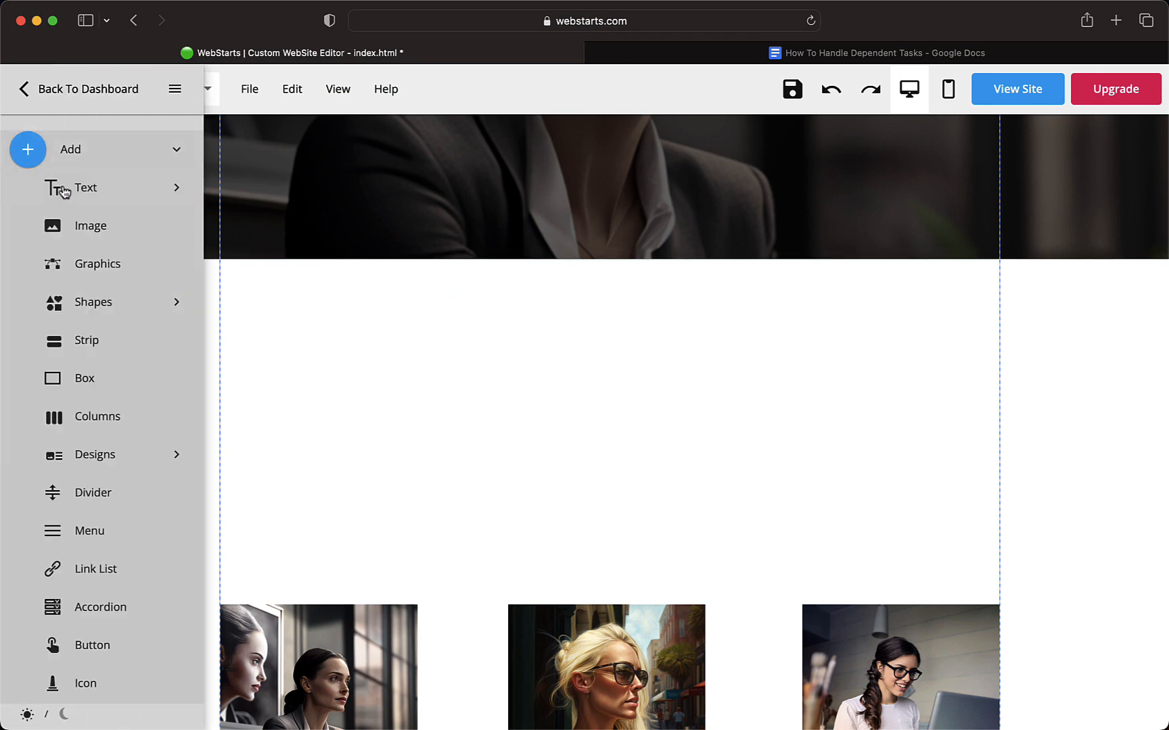
left_click(85, 187)
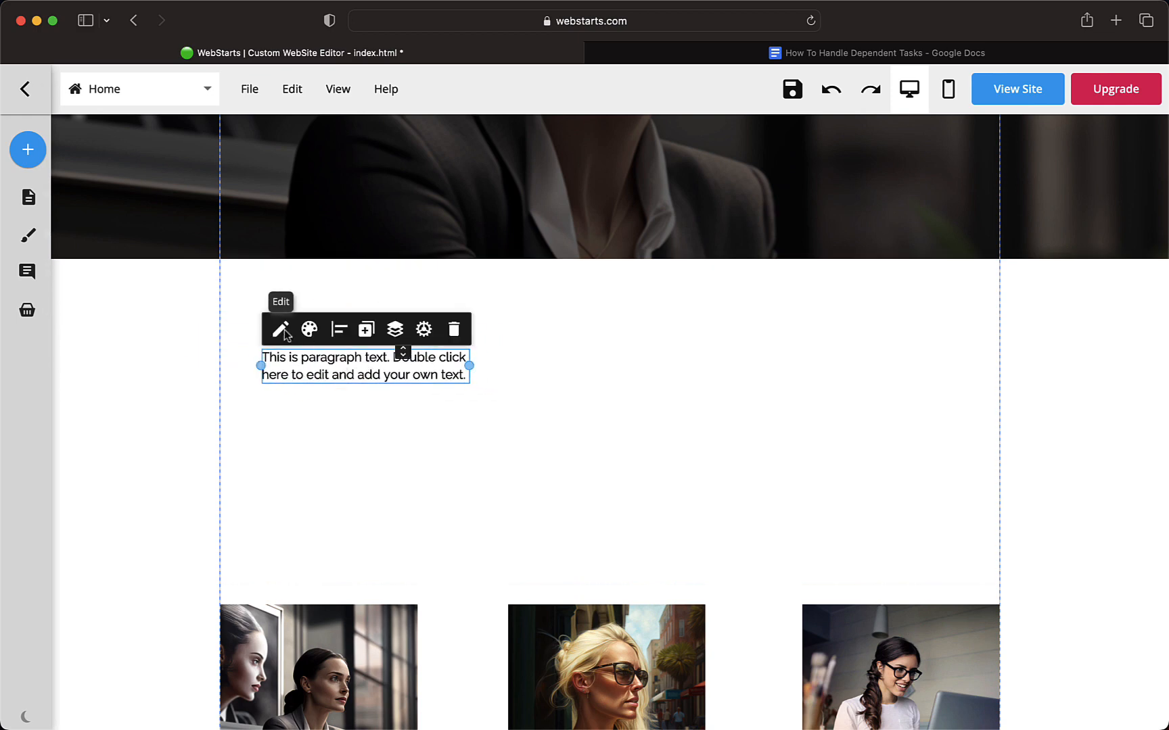
Paste the 'How to handle a dependent task' text unformatted over the placeholder and close Text Settings.
left_click(280, 330)
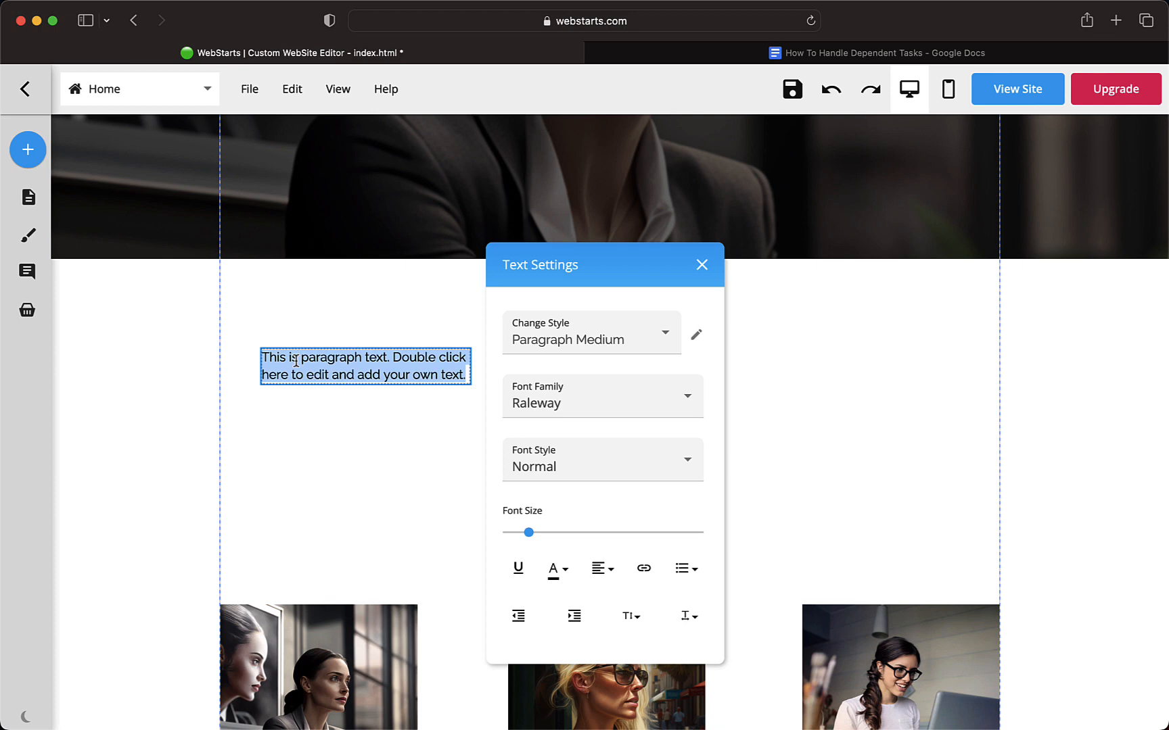
type("How to handle a dependent task. Once you select your dependency you're taken to the next step.")
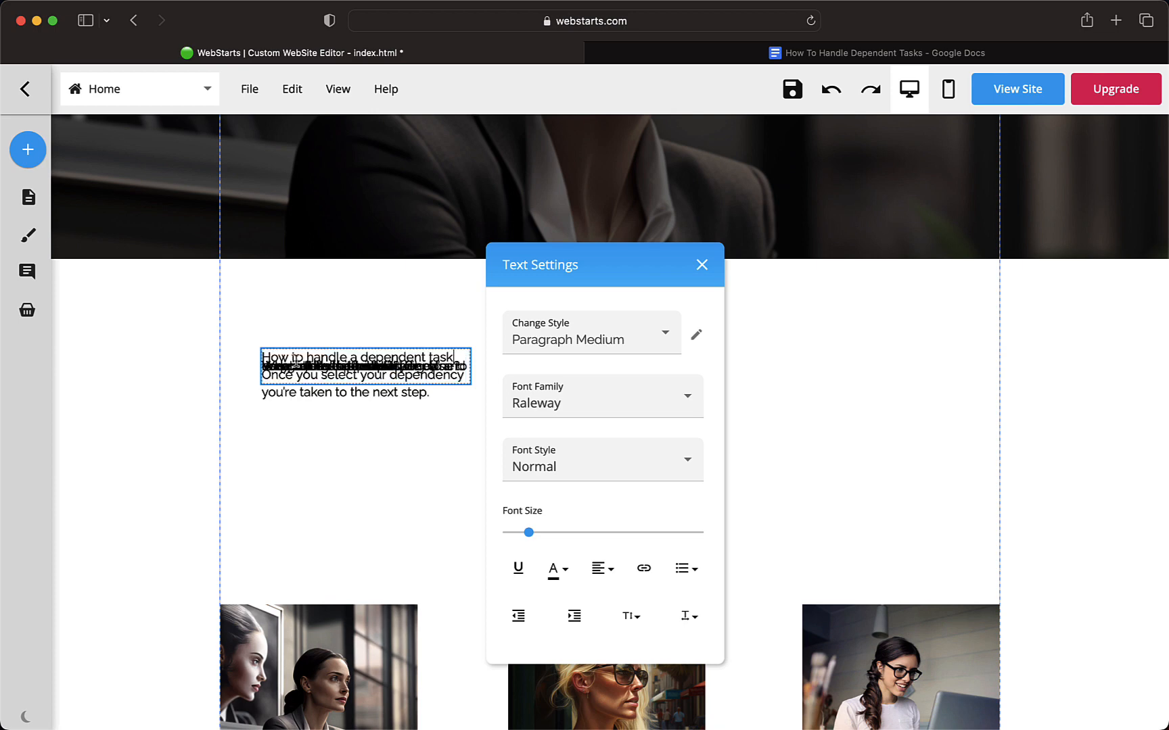
left_click(700, 265)
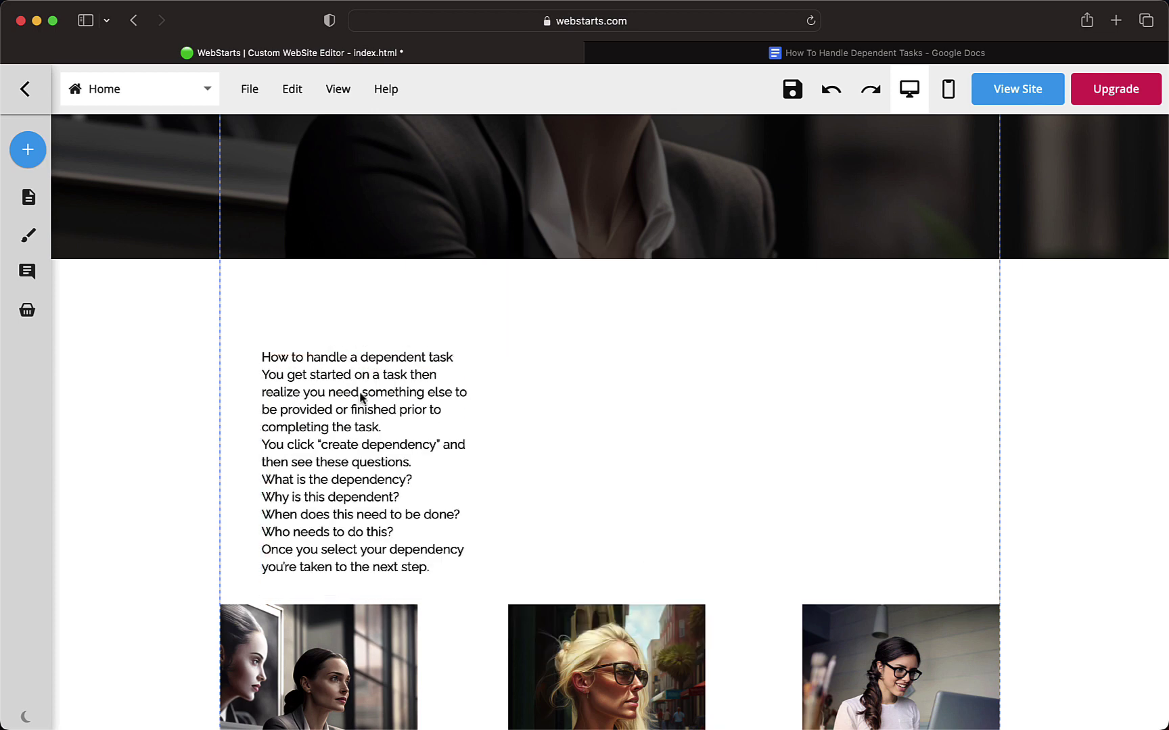
Apply the Heading Large style to the 'How to handle a dependent task' title line.
left_click(362, 395)
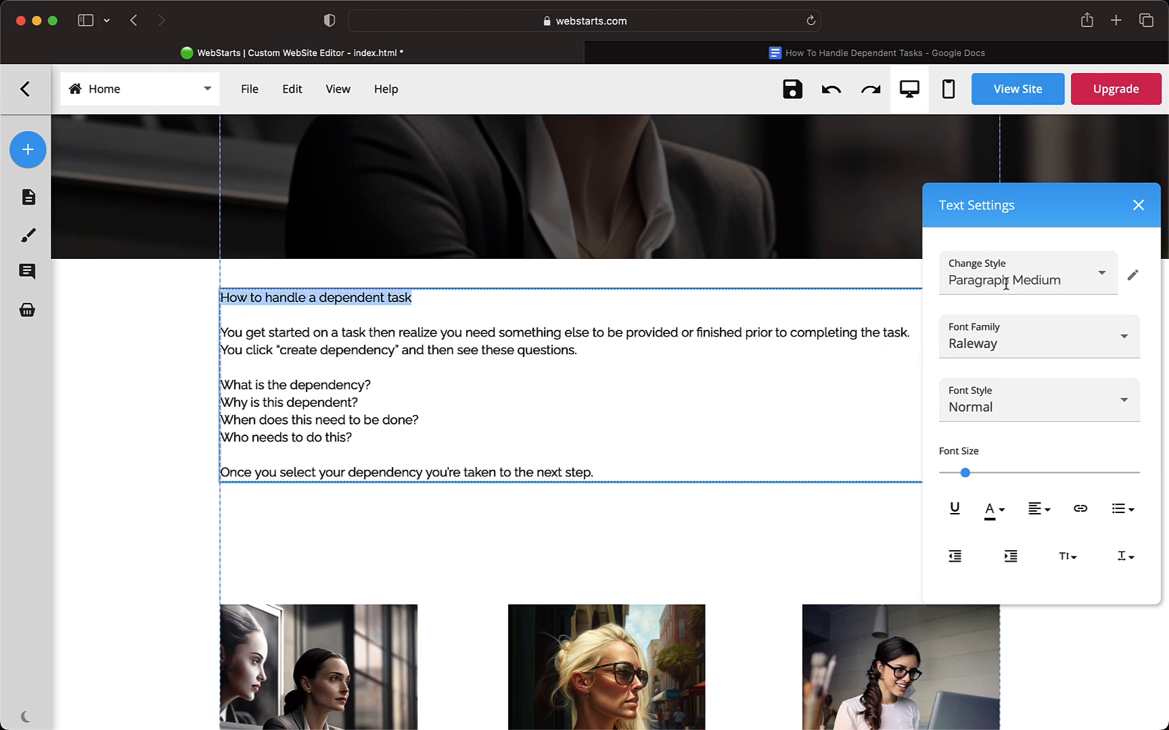
left_click(1027, 280)
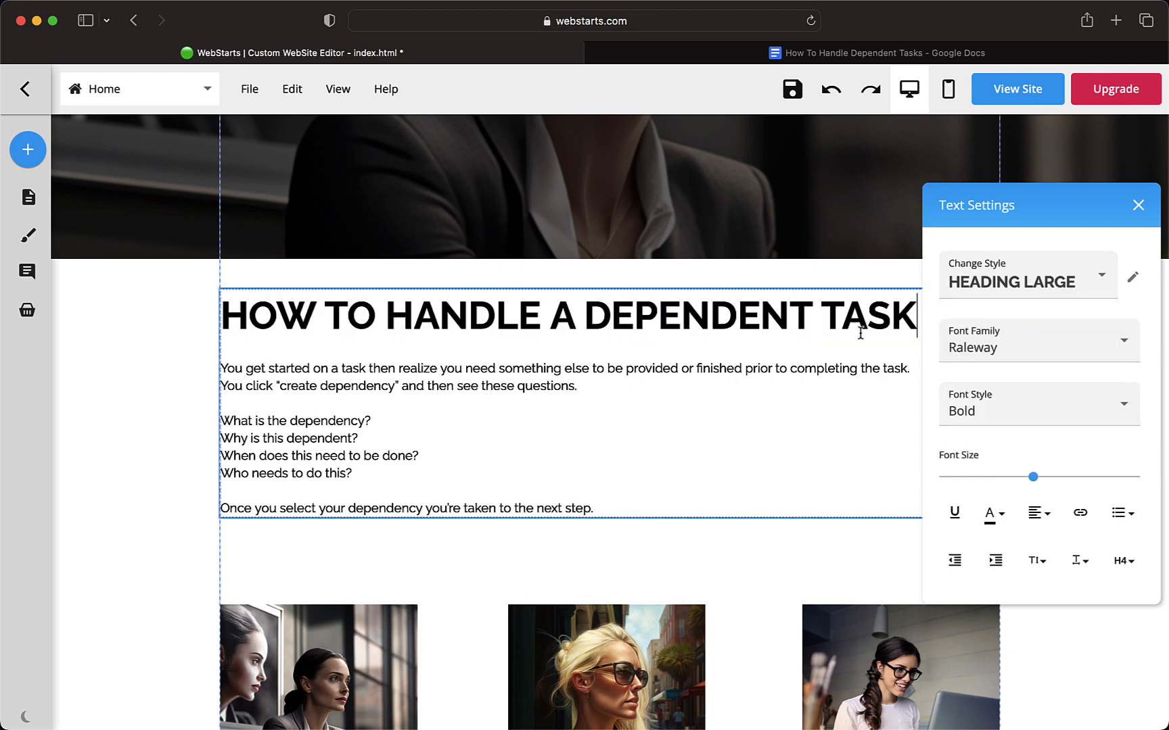